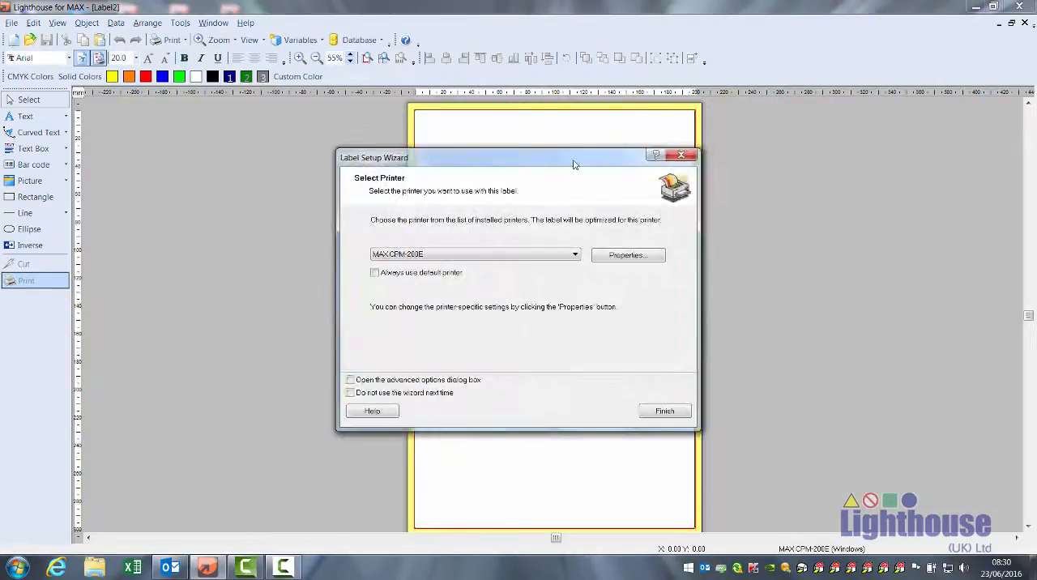
# Step: Bring up the MAX CPM-200E printer properties from the wizard's Properties button
pyautogui.click(629, 255)
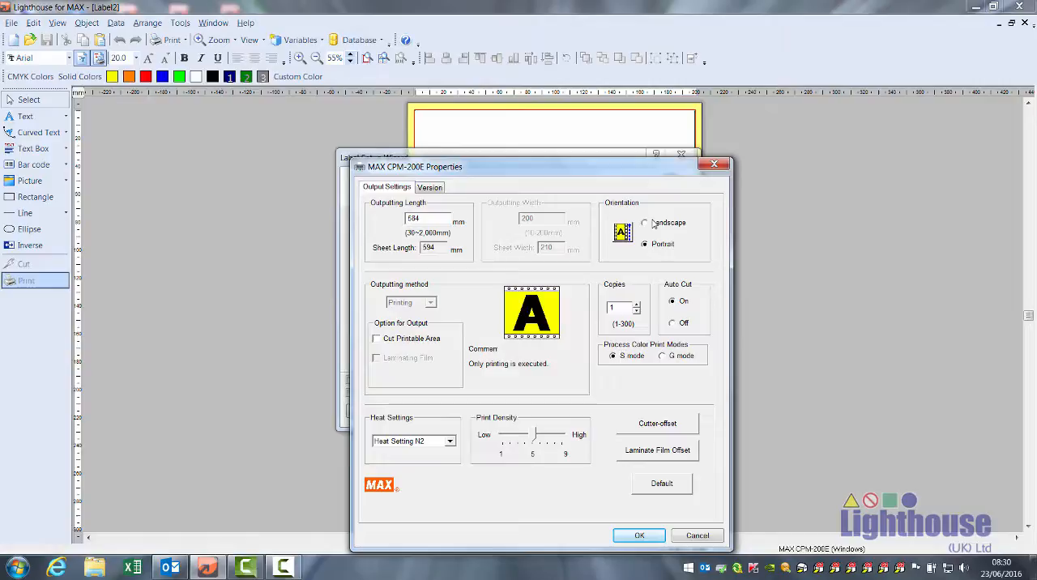
pyautogui.moveTo(379, 347)
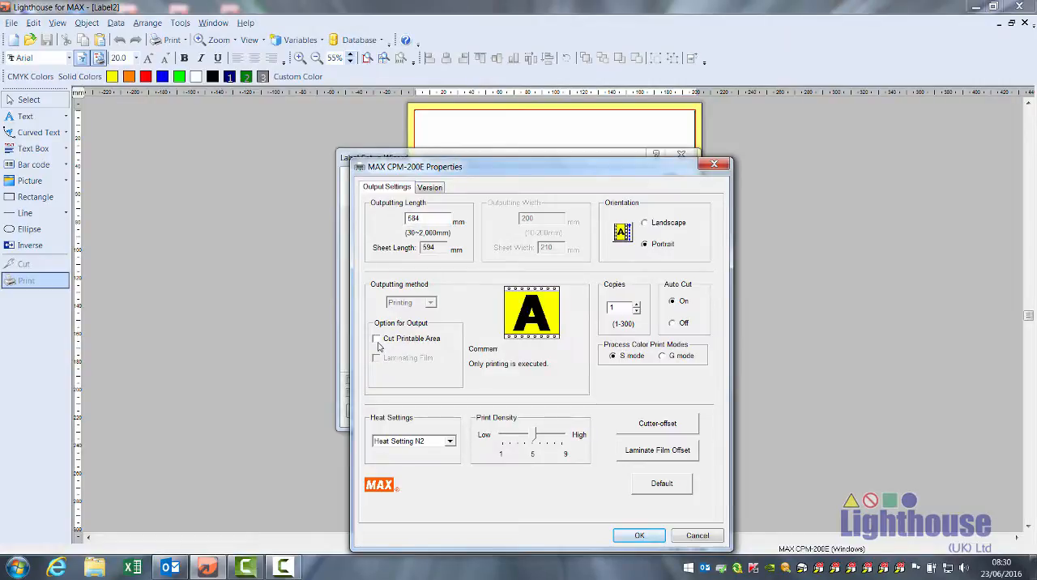
# Step: Enable Cut Printable Area and confirm the printer output settings
pyautogui.click(376, 338)
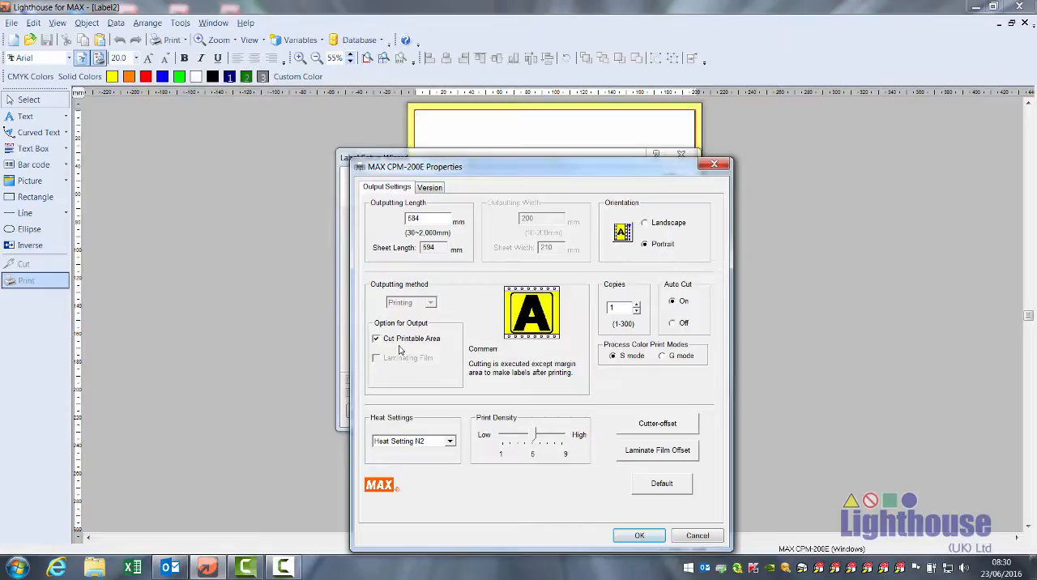
pyautogui.moveTo(603, 519)
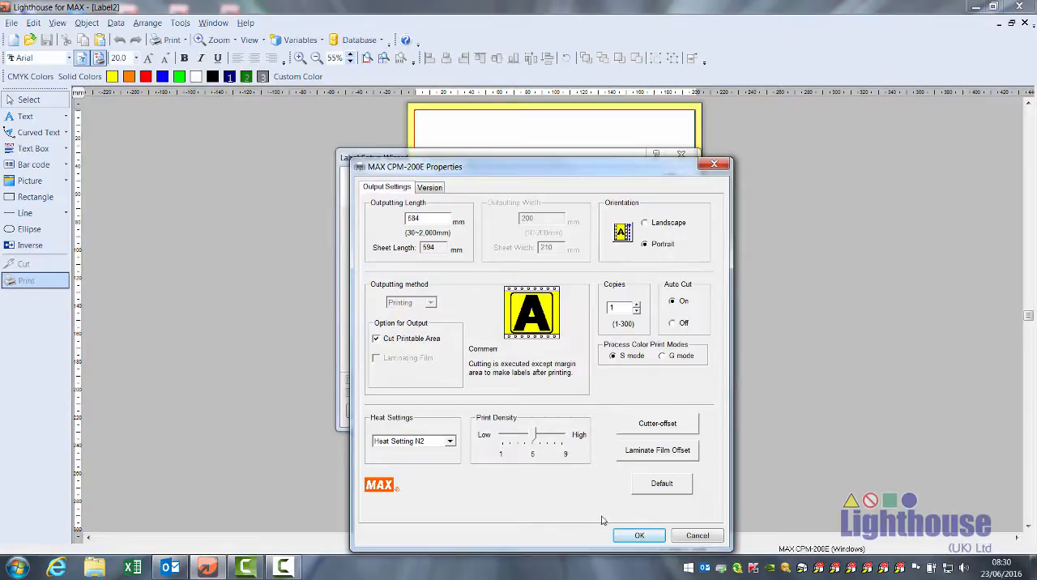
pyautogui.click(638, 535)
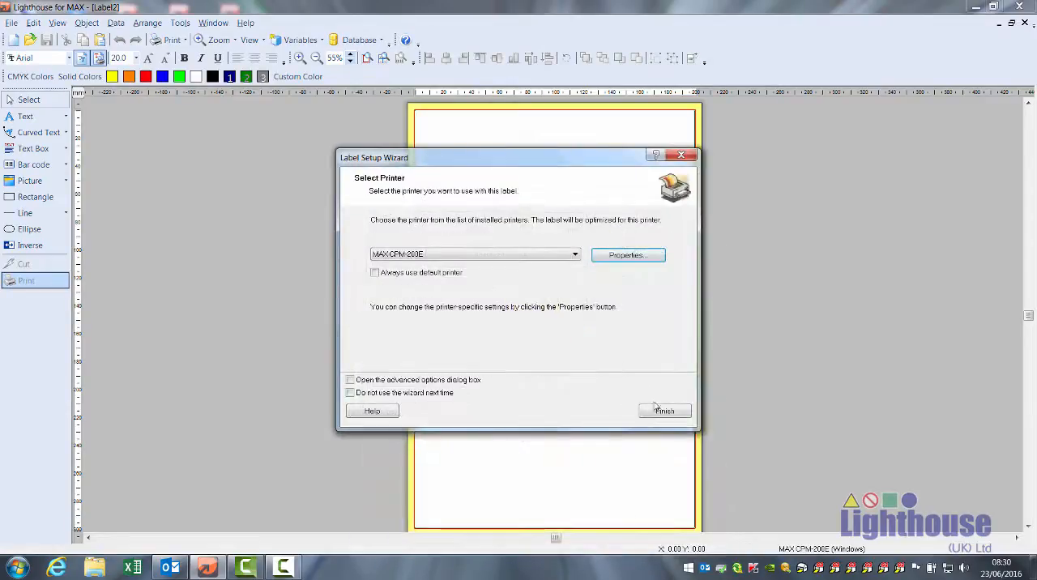
# Step: Finish the wizard with a blank tall label and show its Label Setup dimensions
pyautogui.click(664, 411)
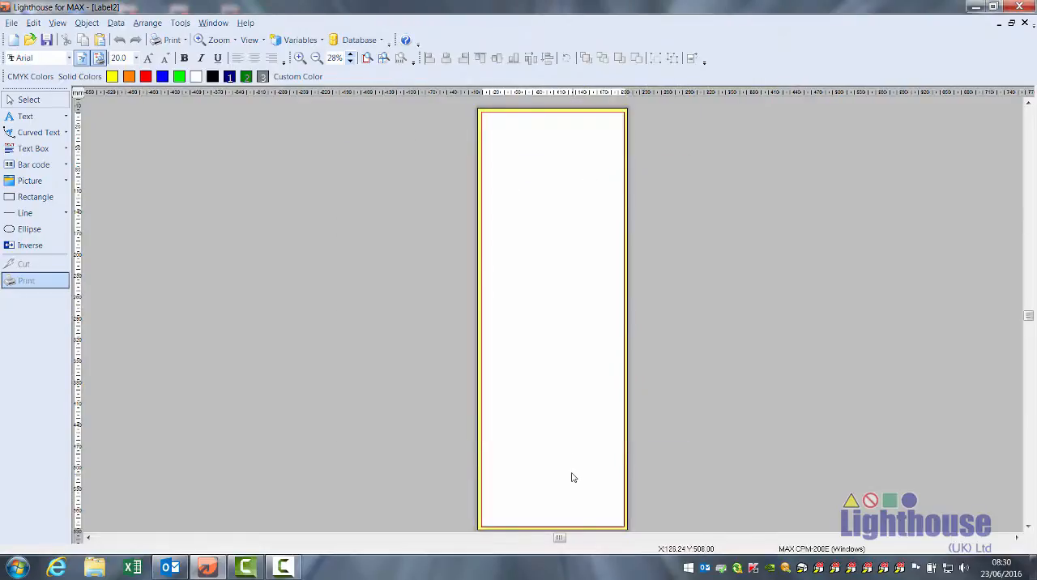
pyautogui.moveTo(522, 269)
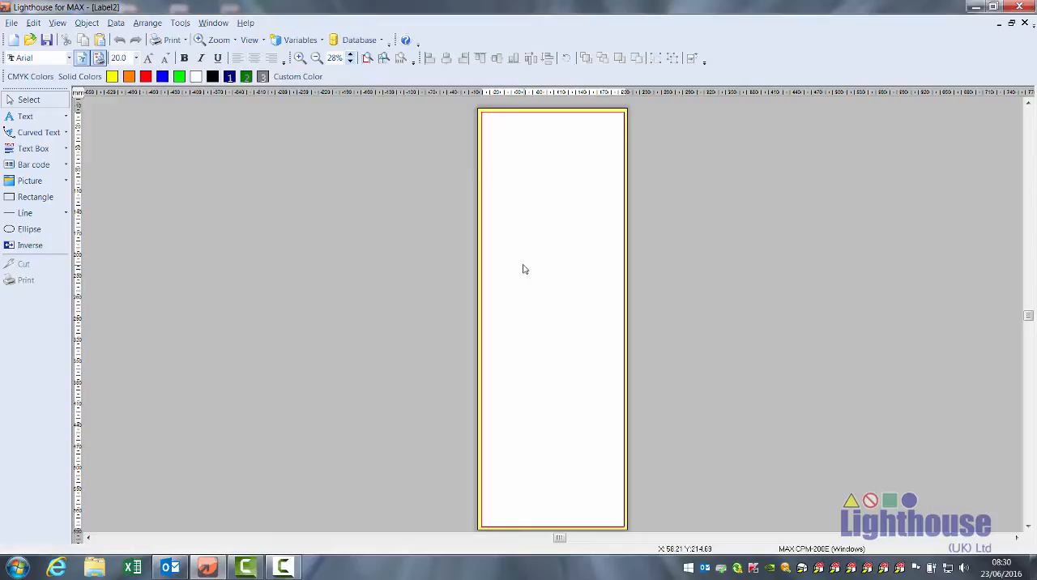
pyautogui.click(426, 159)
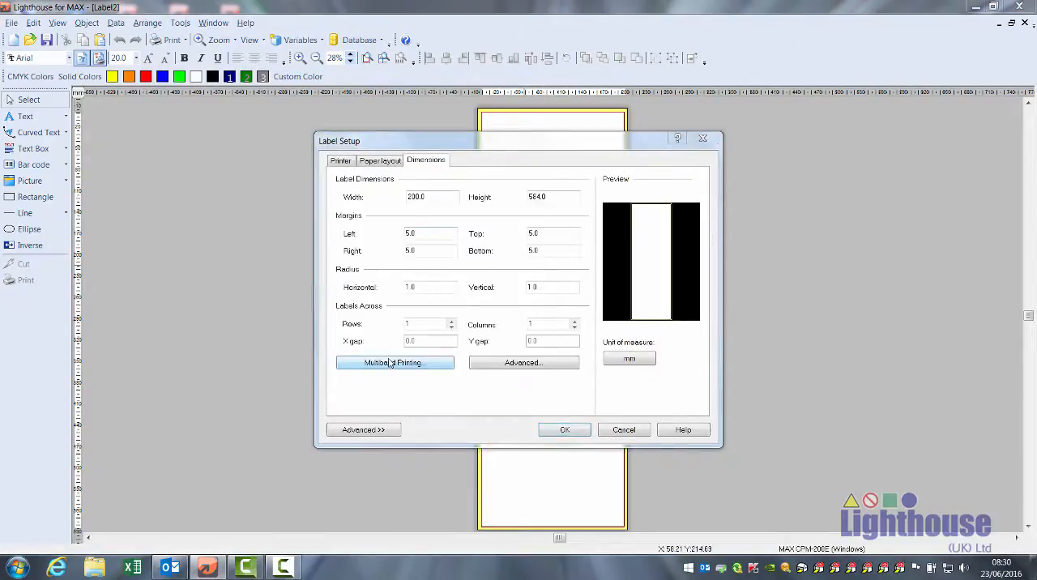
# Step: Enable multiband printing and adjust the number of bands to three
pyautogui.click(395, 363)
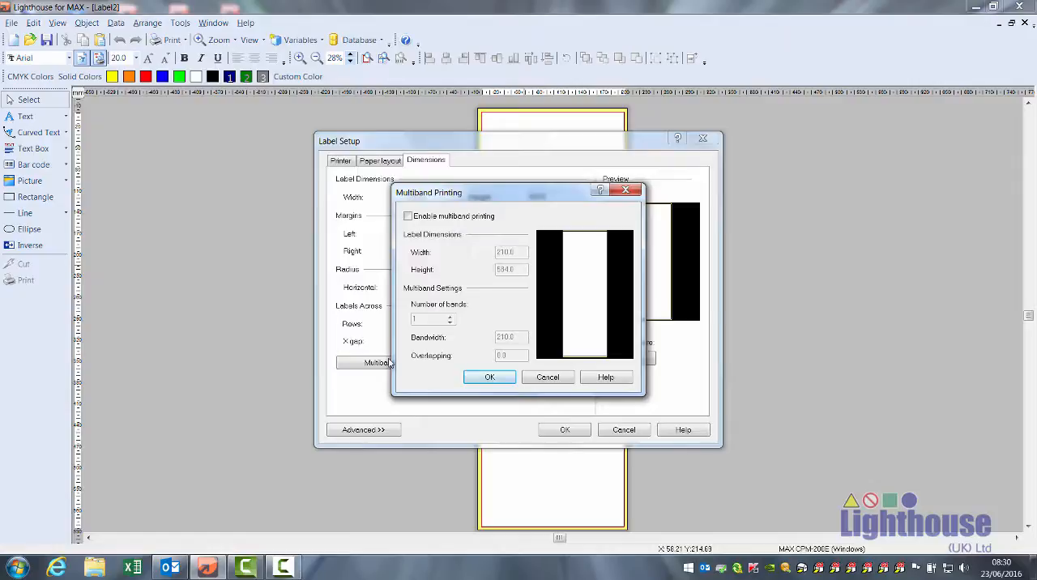
pyautogui.click(408, 215)
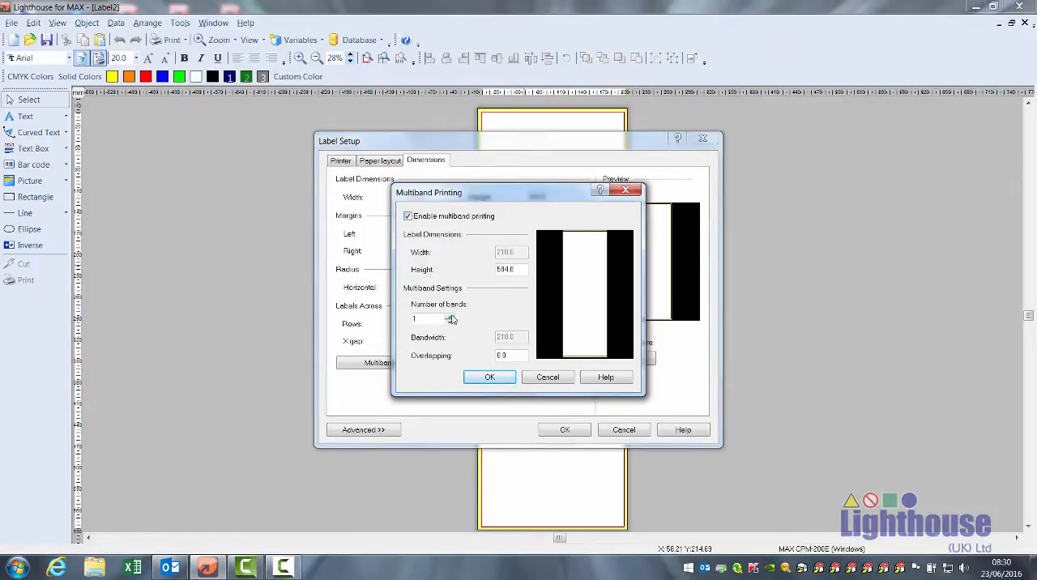
pyautogui.click(450, 318)
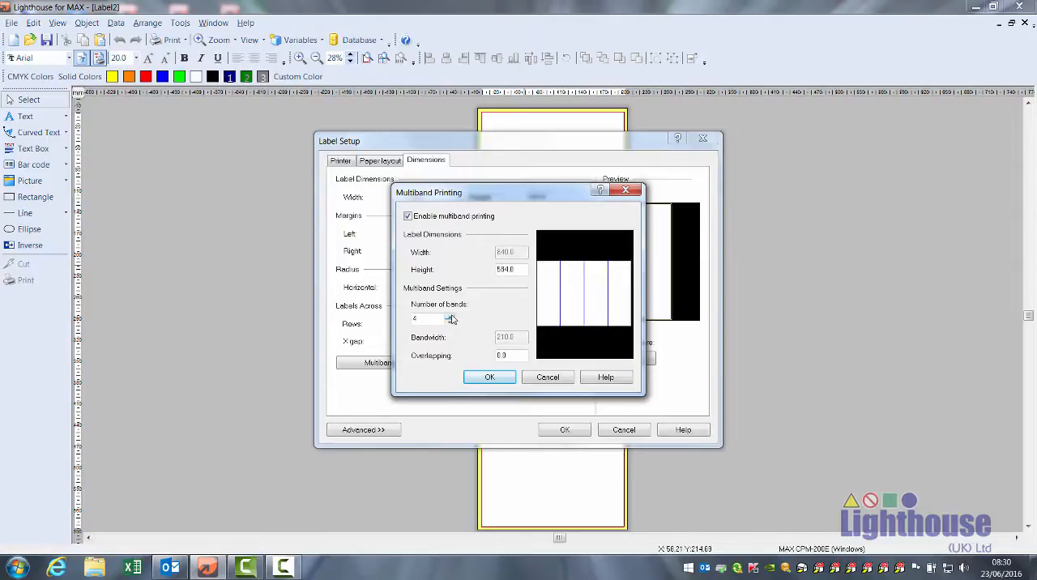
pyautogui.click(451, 316)
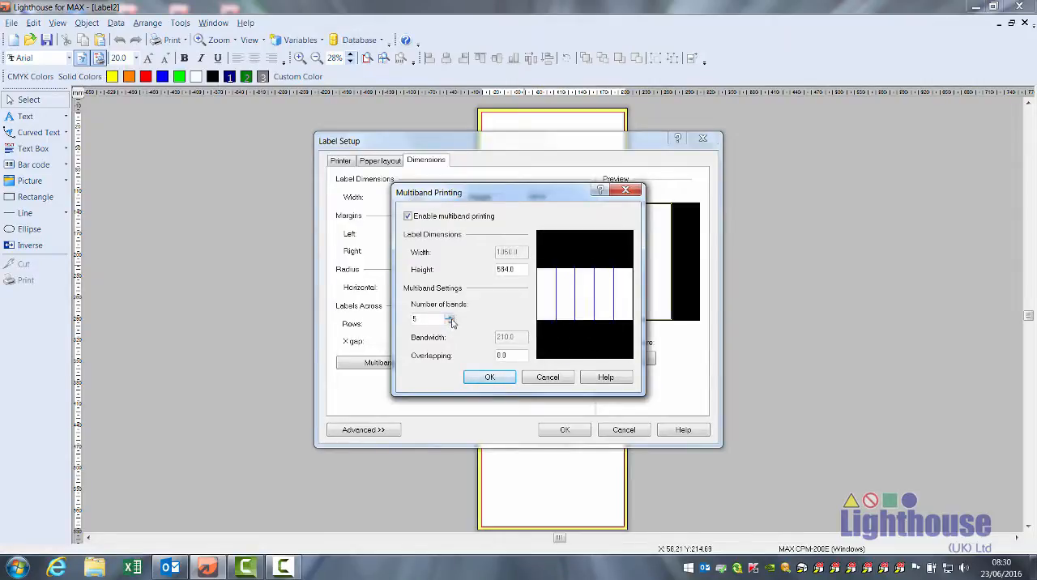
pyautogui.click(451, 321)
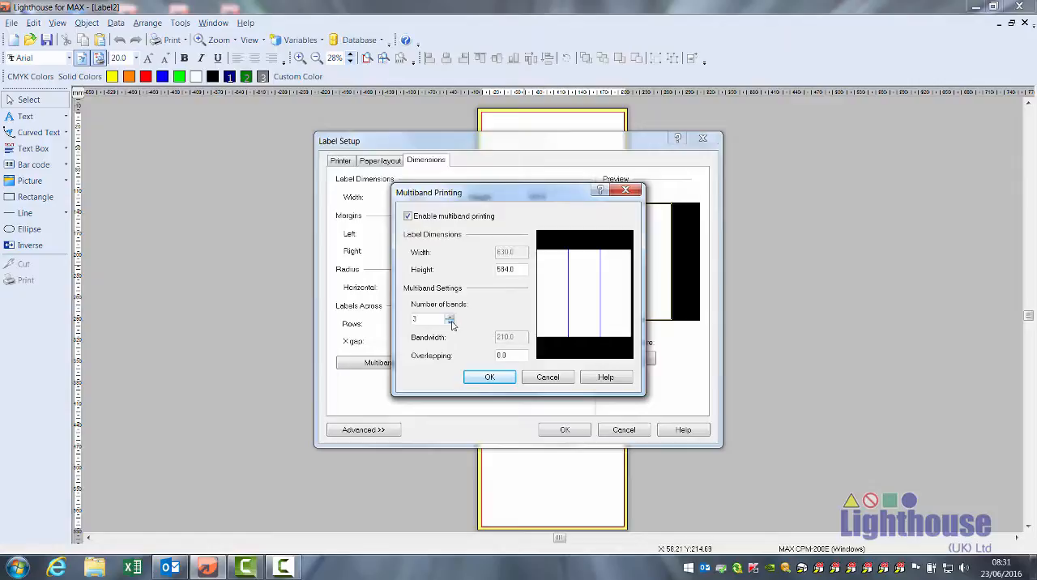
# Step: Reduce to two bands overlapping by 14 and apply, showing a two-strip page
pyautogui.click(451, 321)
pyautogui.write('14')
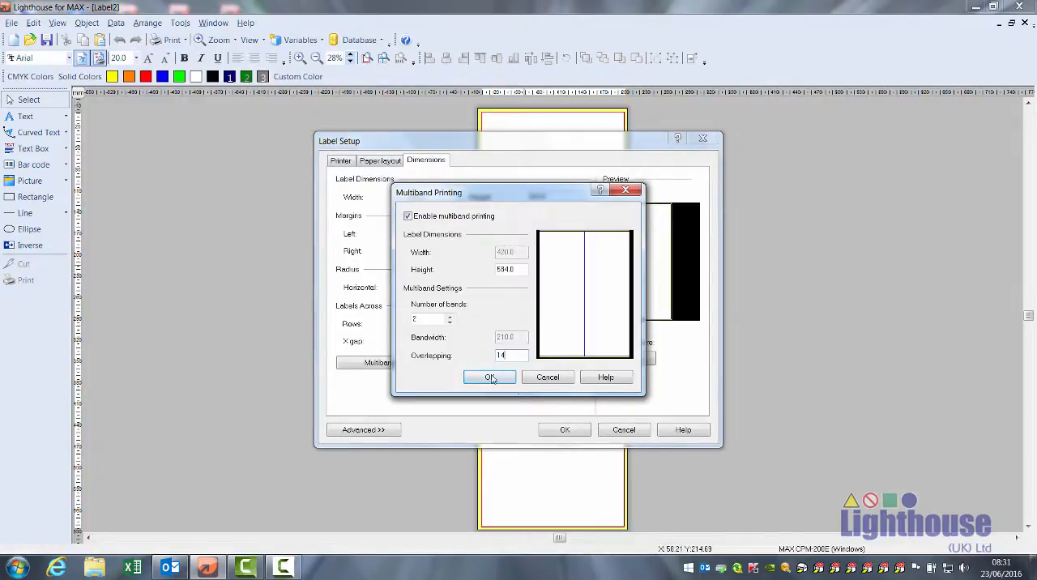
pyautogui.moveTo(483, 348)
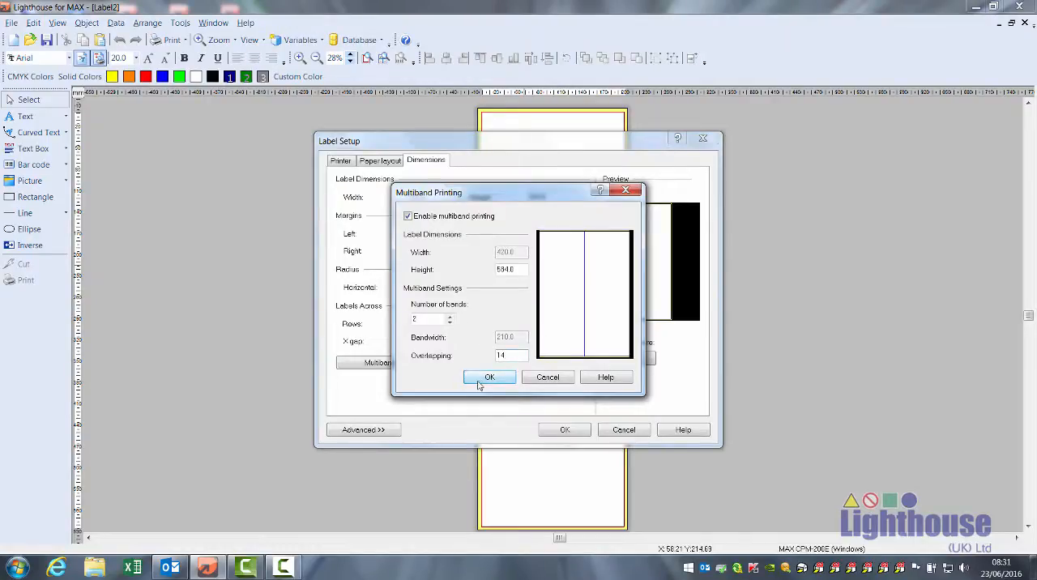
pyautogui.click(489, 376)
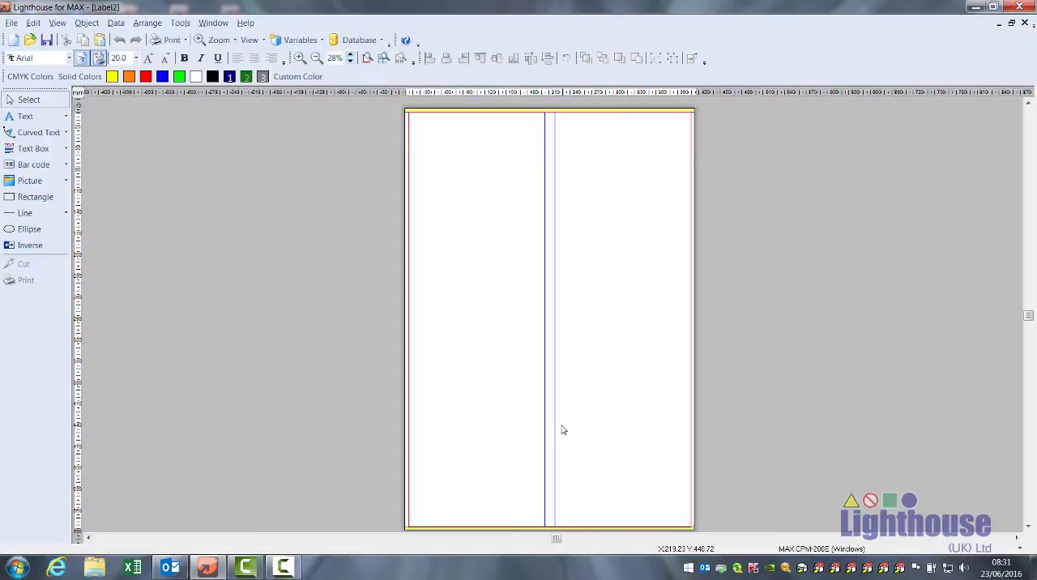